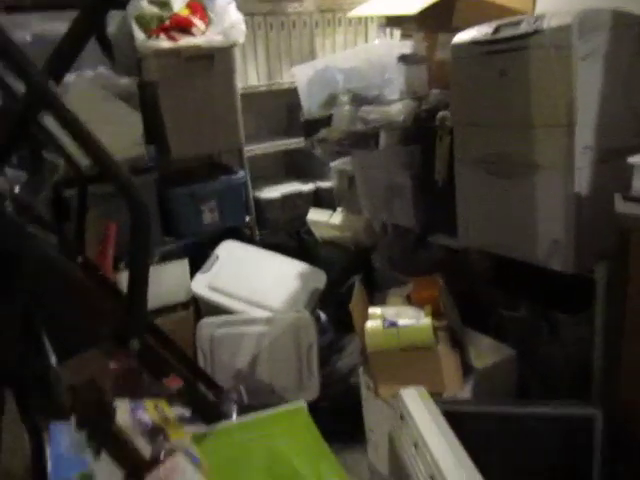
{"action": "mouse_move", "coordinate": [320, 240]}
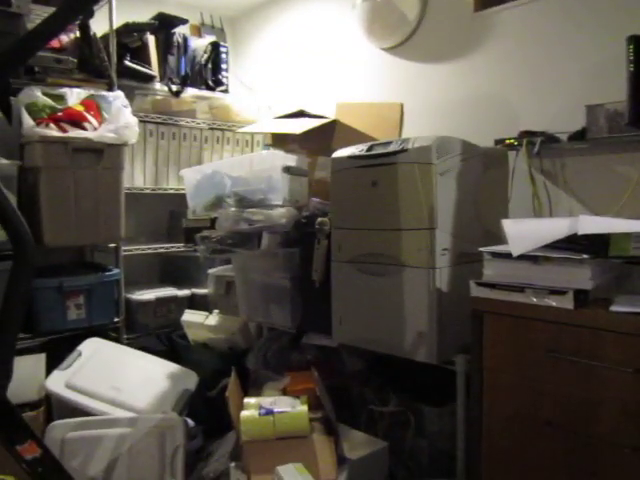